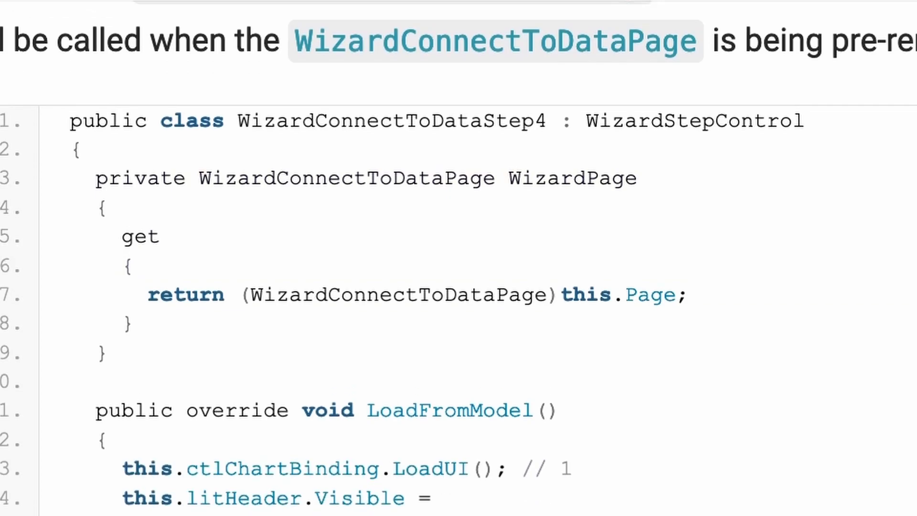
Step: Scroll through the WizardConnectToDataStep4 and dumpCustomSessionKey code down to the TryLoad BinaryFormatter deserialization
{"action": "scroll", "scroll_direction": "down", "scroll_amount": 3}
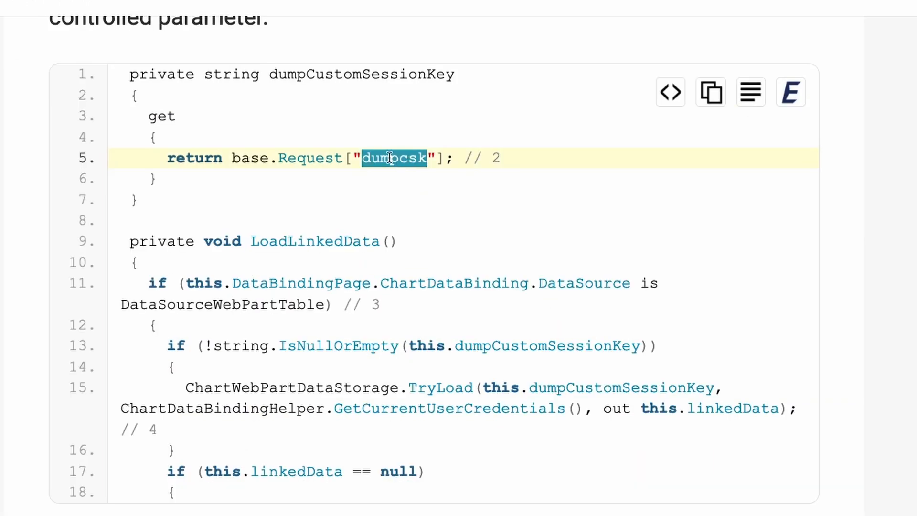
{"action": "left_click", "coordinate": [380, 178]}
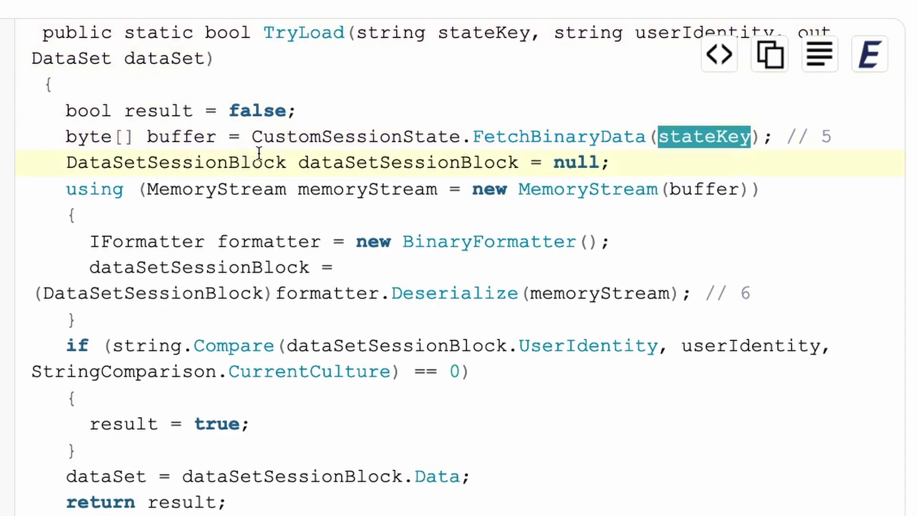
{"action": "mouse_move", "coordinate": [386, 181]}
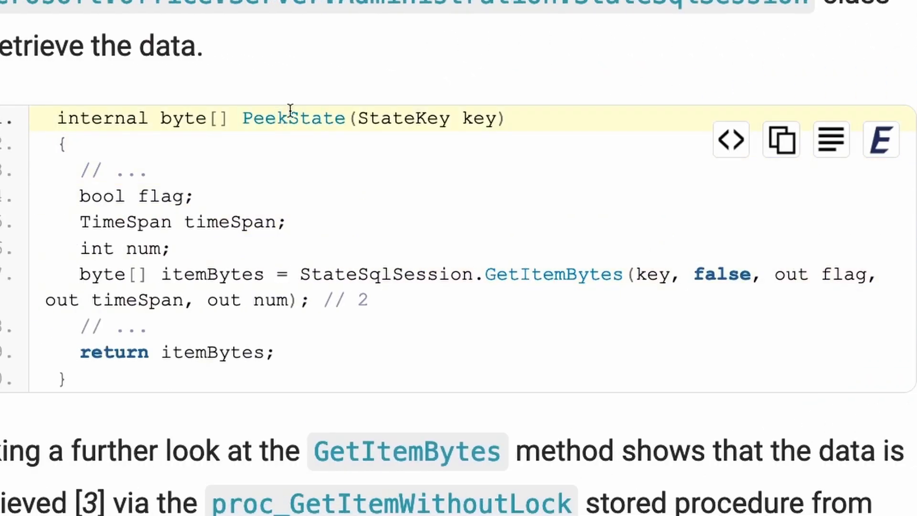
Step: Mark method names while reading PeekState, proc_GetItemWithoutLock and the proc_AddItem/proc_UpdateItem paragraph
{"action": "double_click", "coordinate": [651, 273]}
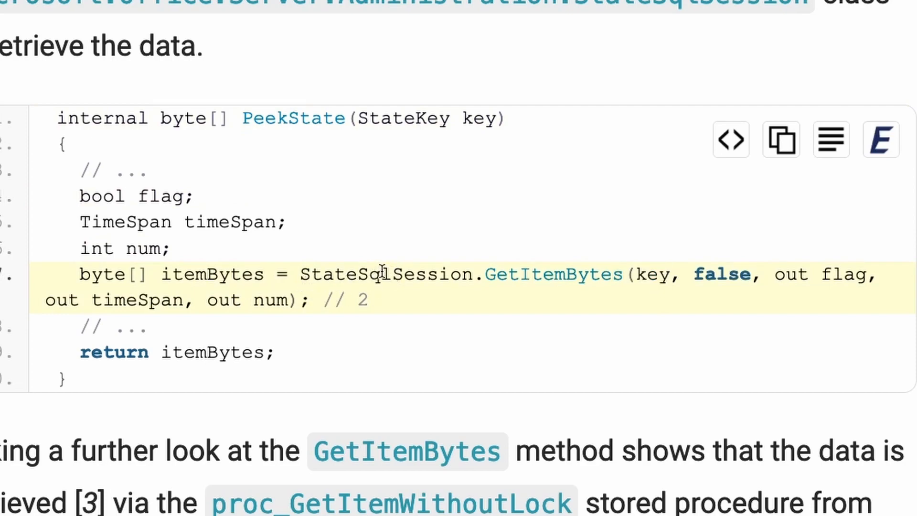
{"action": "mouse_move", "coordinate": [555, 284]}
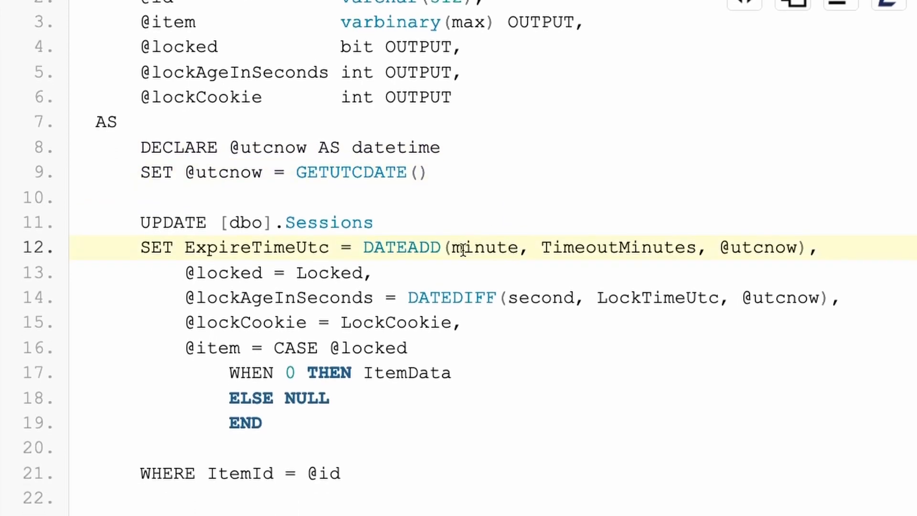
{"action": "left_click", "coordinate": [154, 222]}
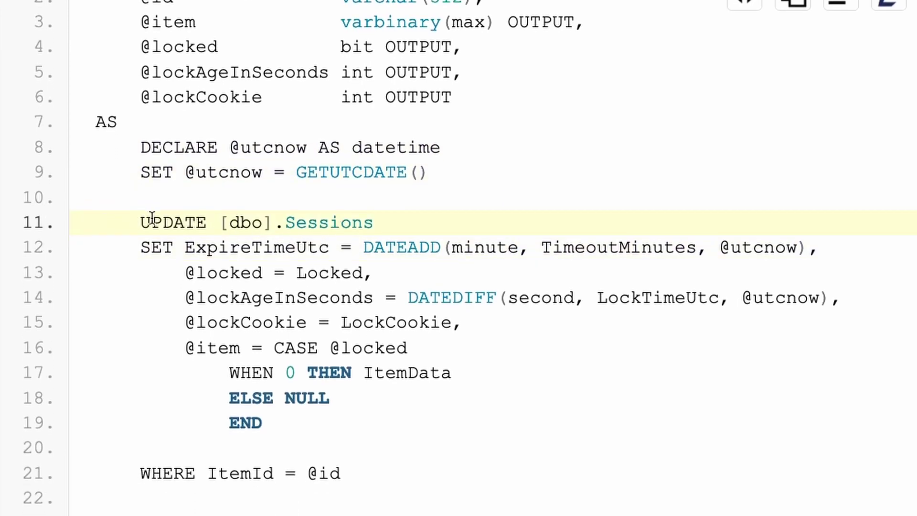
{"action": "double_click", "coordinate": [255, 222]}
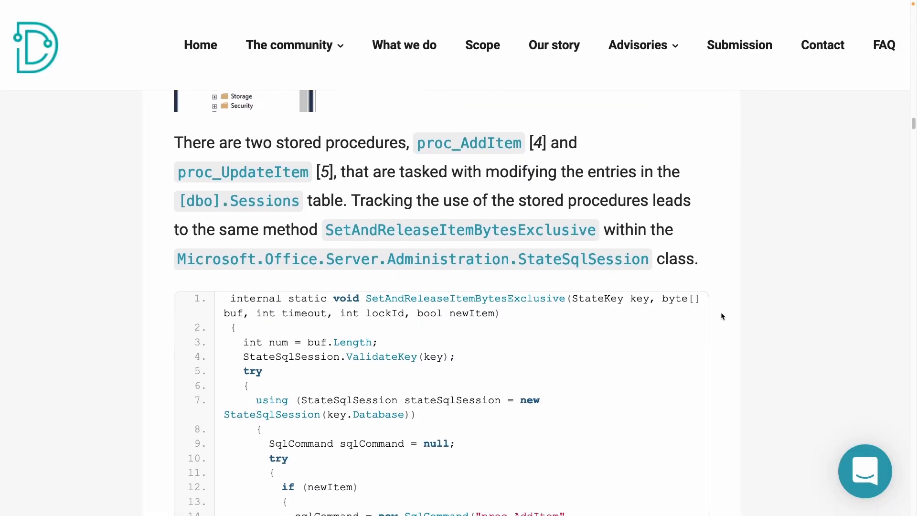
Step: Mark SetAndReleaseItemBytesExclusive and the true newItem argument, then reach the SetChildStateFromMainProcess code
{"action": "scroll", "scroll_direction": "down", "scroll_amount": 3}
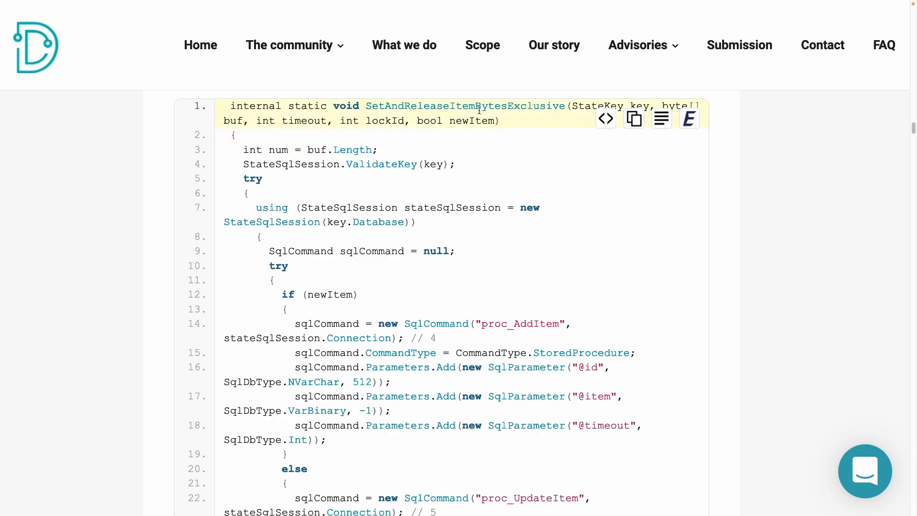
{"action": "double_click", "coordinate": [465, 106]}
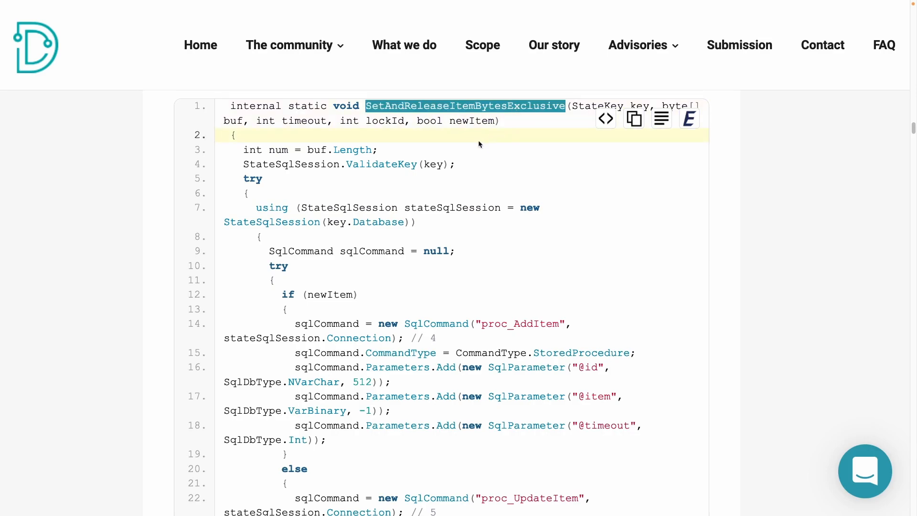
{"action": "scroll", "scroll_direction": "down", "scroll_amount": 3}
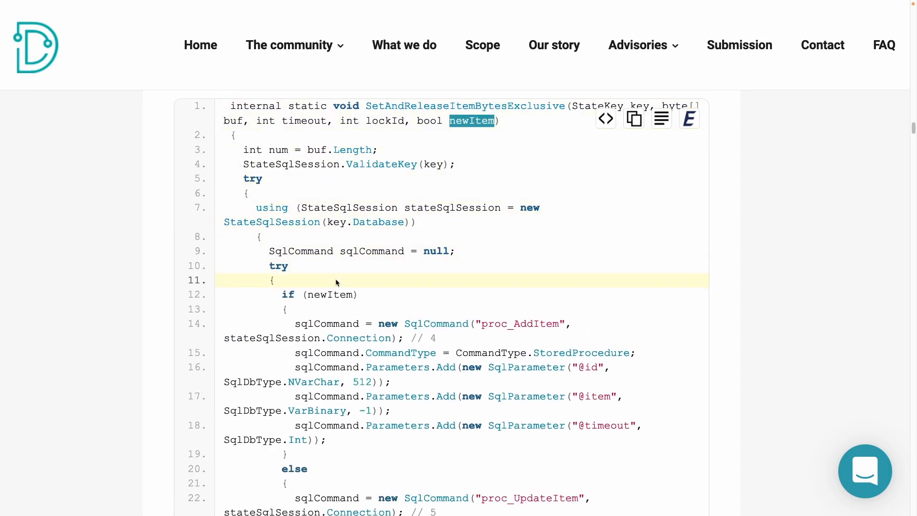
{"action": "scroll", "scroll_direction": "down", "scroll_amount": 3}
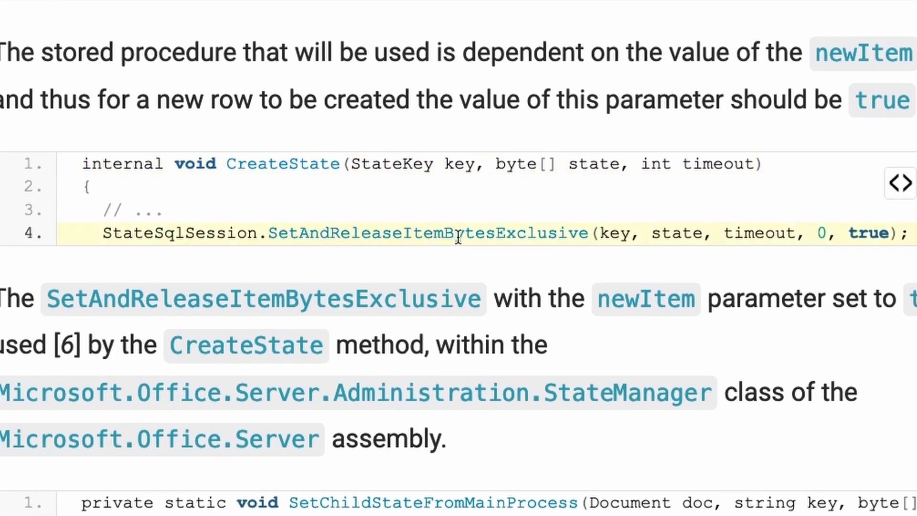
{"action": "double_click", "coordinate": [868, 233]}
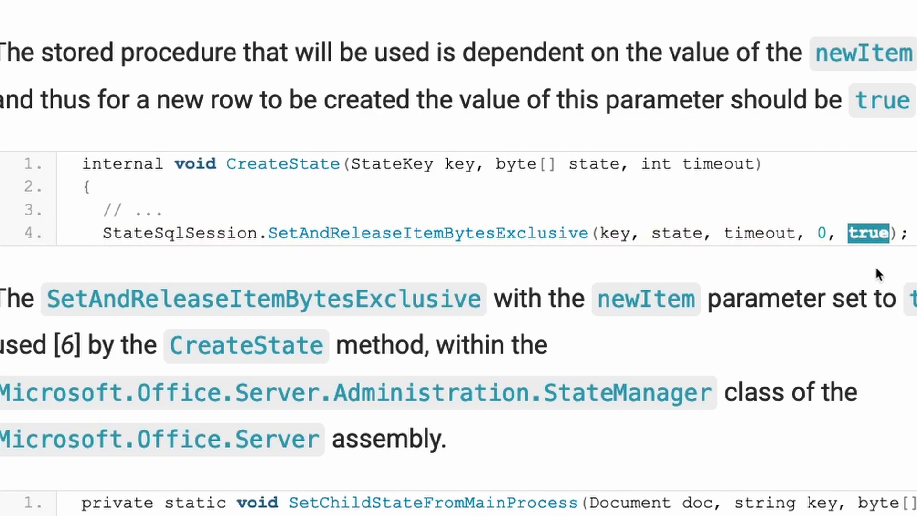
{"action": "scroll", "scroll_direction": "down", "scroll_amount": 3}
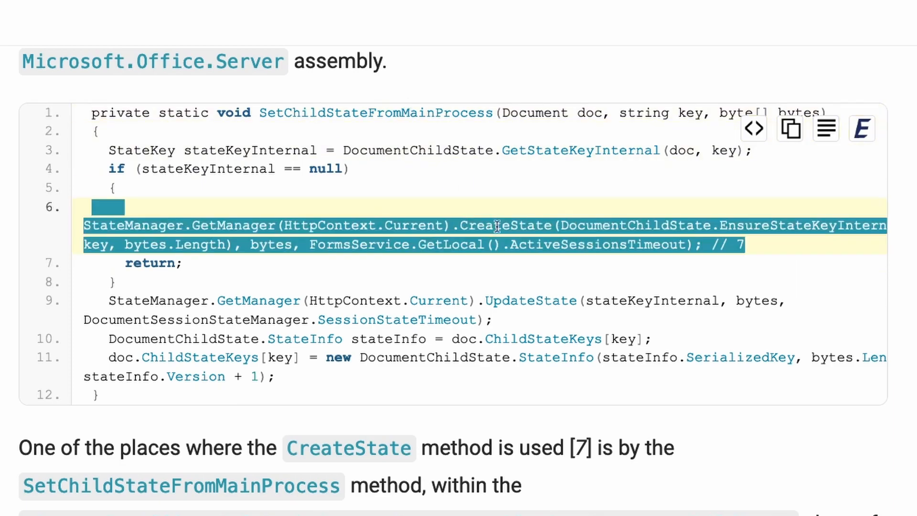
Step: Scroll through SetChildState, UpdateMetadataAndAddToSessionState, SetAttachment and Play reading the FileAttachmentUpload file
{"action": "scroll", "scroll_direction": "down", "scroll_amount": 3}
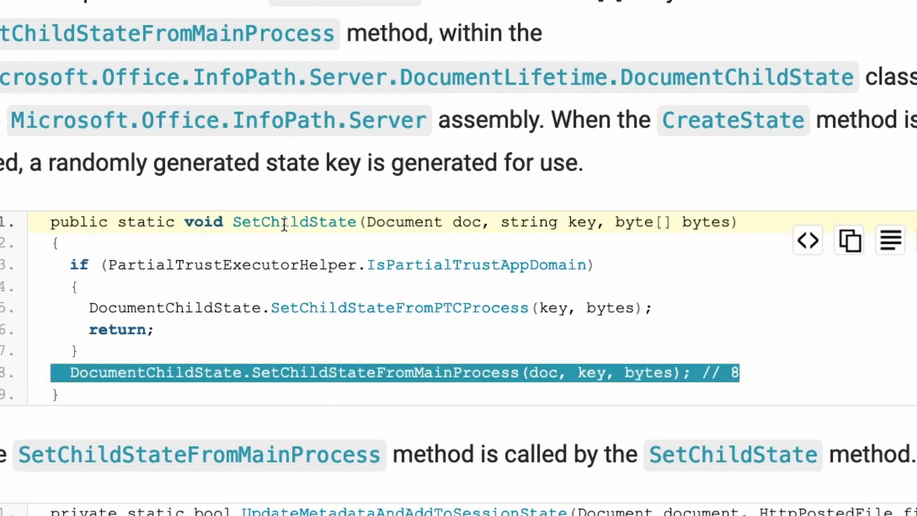
{"action": "scroll", "scroll_direction": "down", "scroll_amount": 3}
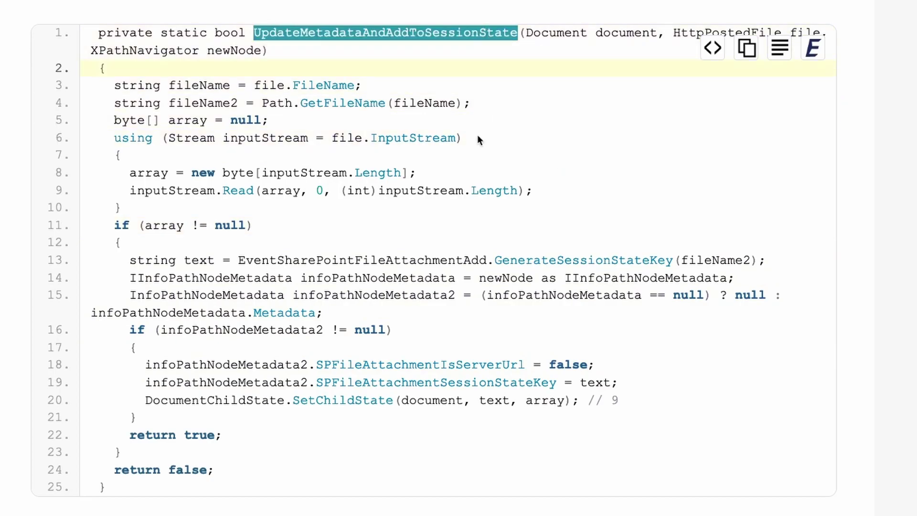
{"action": "scroll", "scroll_direction": "down", "scroll_amount": 3}
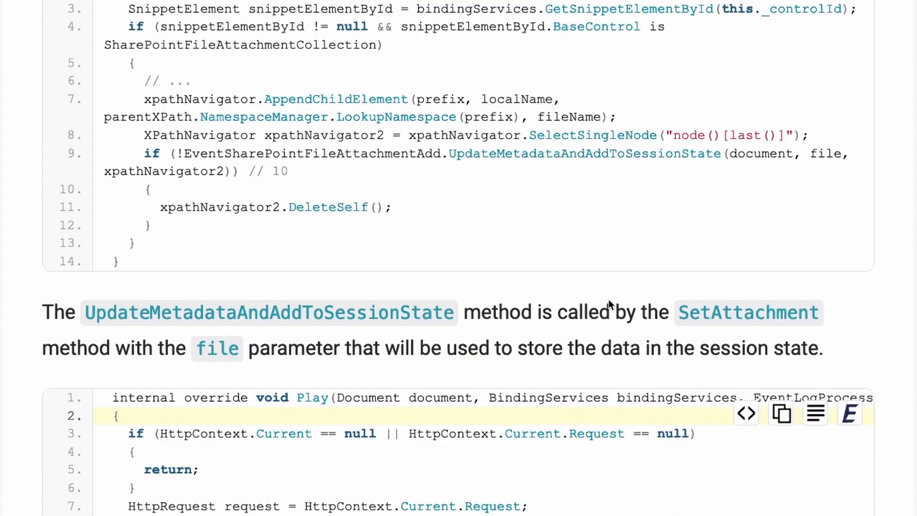
{"action": "scroll", "scroll_direction": "up", "scroll_amount": 3}
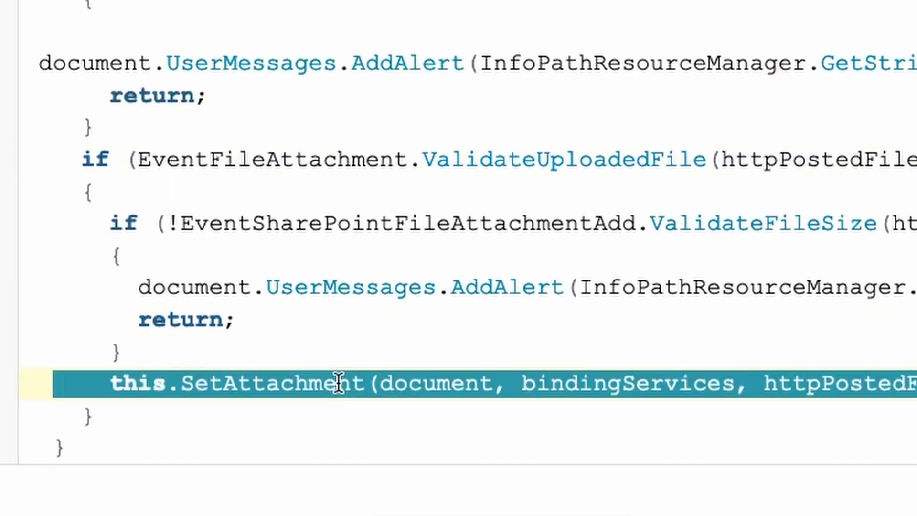
{"action": "scroll", "scroll_direction": "up", "scroll_amount": 3}
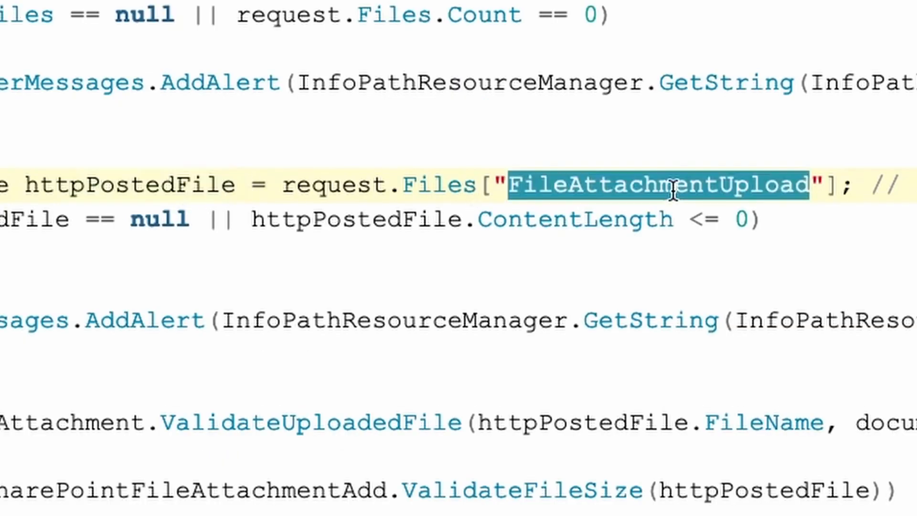
{"action": "mouse_move", "coordinate": [673, 219]}
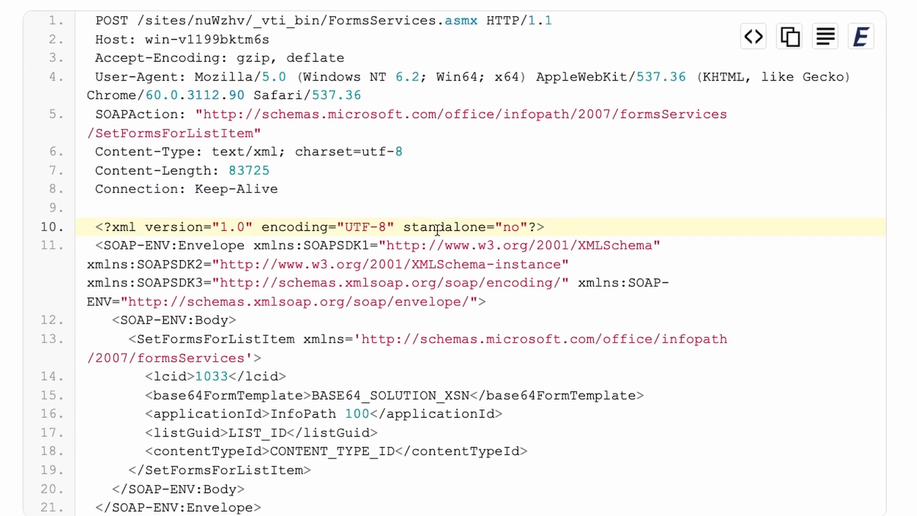
Step: Move past the SetFormsForListItem SOAP request examples to the Python exploit script's Exploit class
{"action": "left_click", "coordinate": [131, 39]}
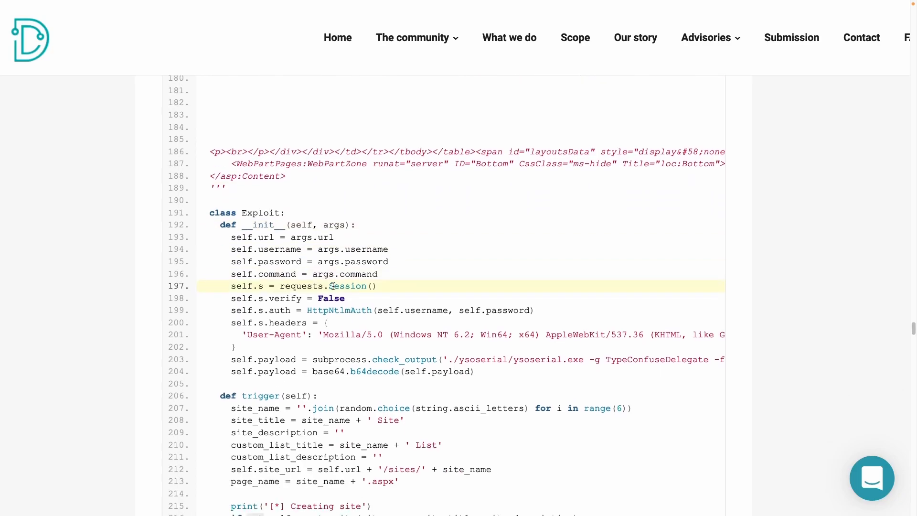
Step: Read the trigger() method steps and play the demo video ending with PowerShell reporting Exploit succeeded
{"action": "scroll", "scroll_direction": "down", "scroll_amount": 3}
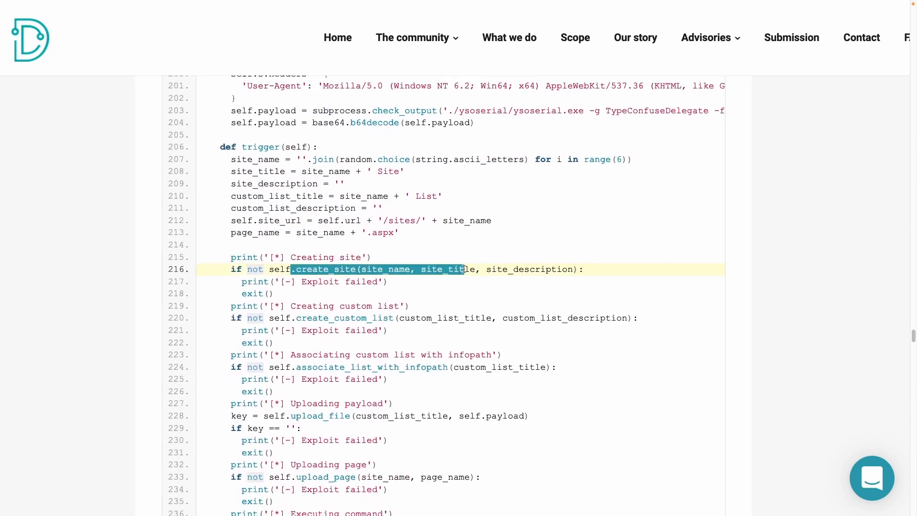
{"action": "scroll", "scroll_direction": "down", "scroll_amount": 3}
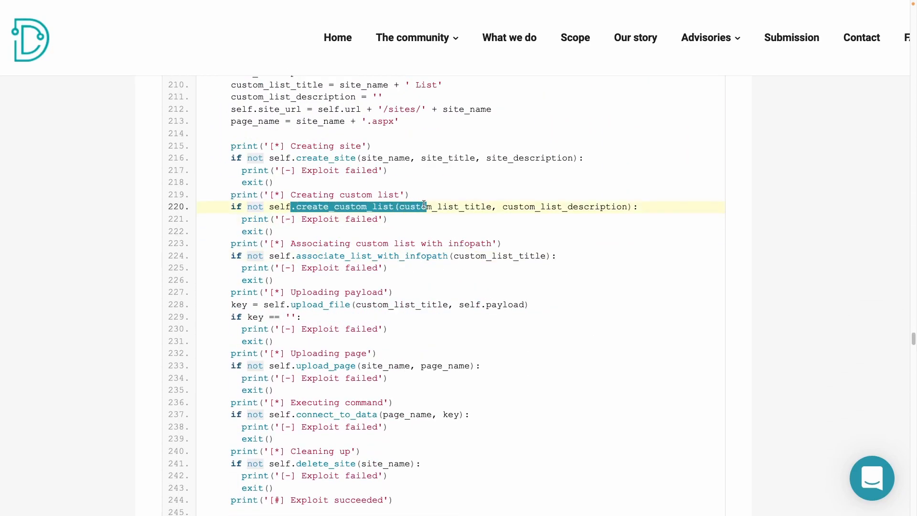
{"action": "scroll", "scroll_direction": "down", "scroll_amount": 3}
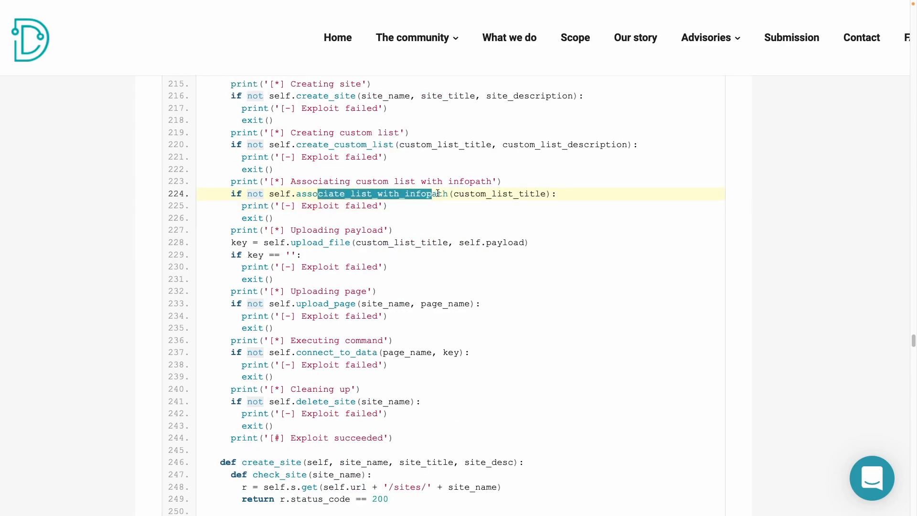
{"action": "scroll", "scroll_direction": "down", "scroll_amount": 3}
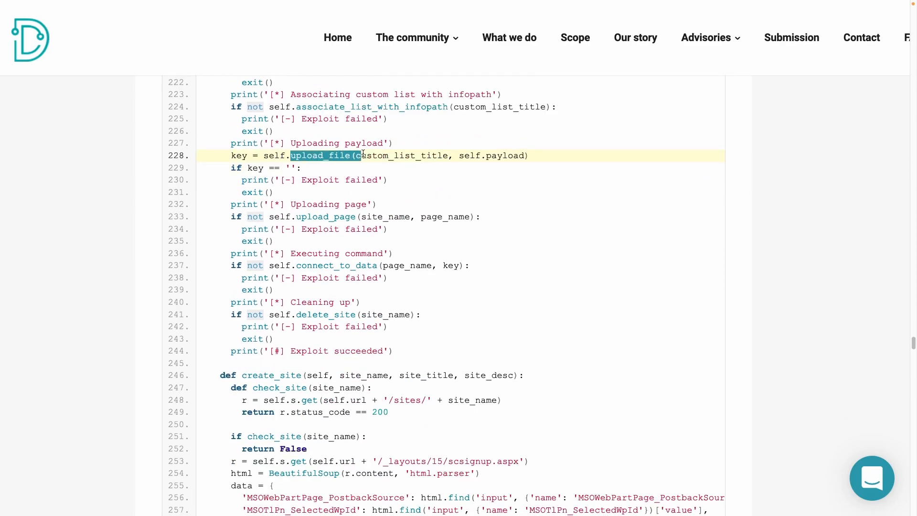
{"action": "scroll", "scroll_direction": "down", "scroll_amount": 3}
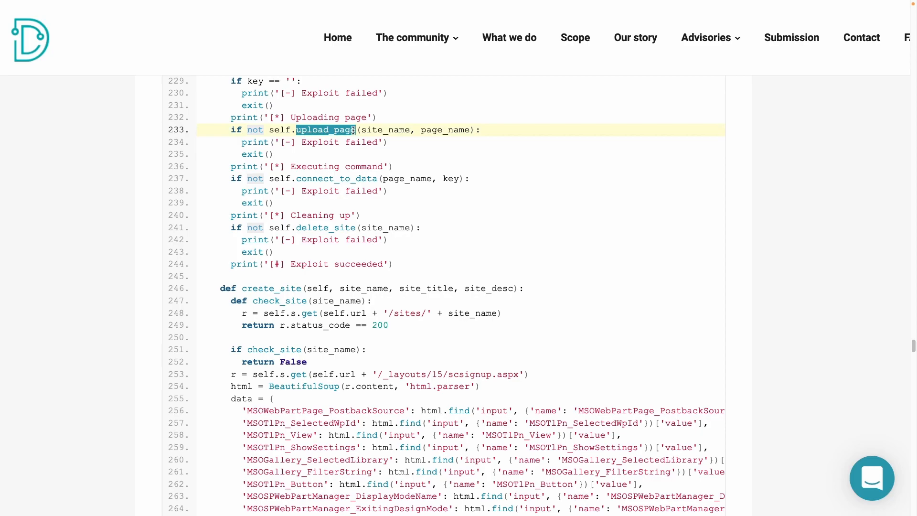
{"action": "scroll", "scroll_direction": "down", "scroll_amount": 3}
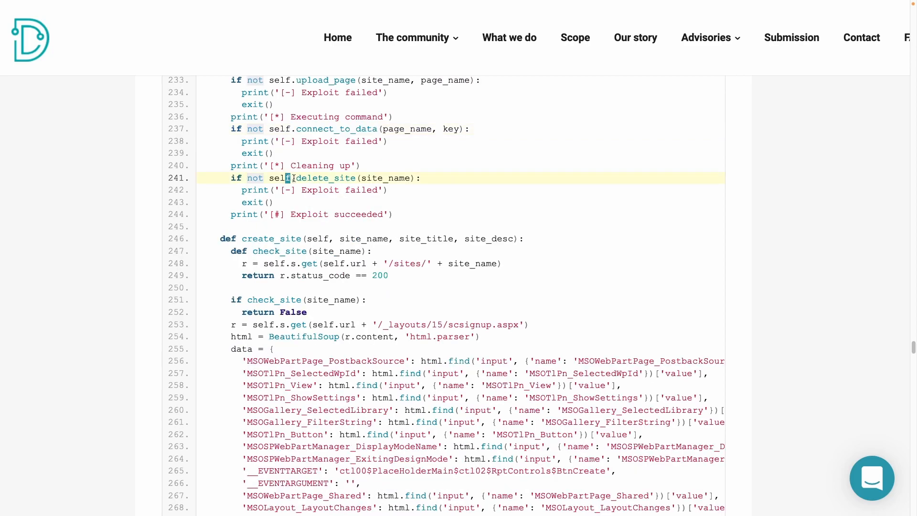
{"action": "scroll", "scroll_direction": "up", "scroll_amount": 3}
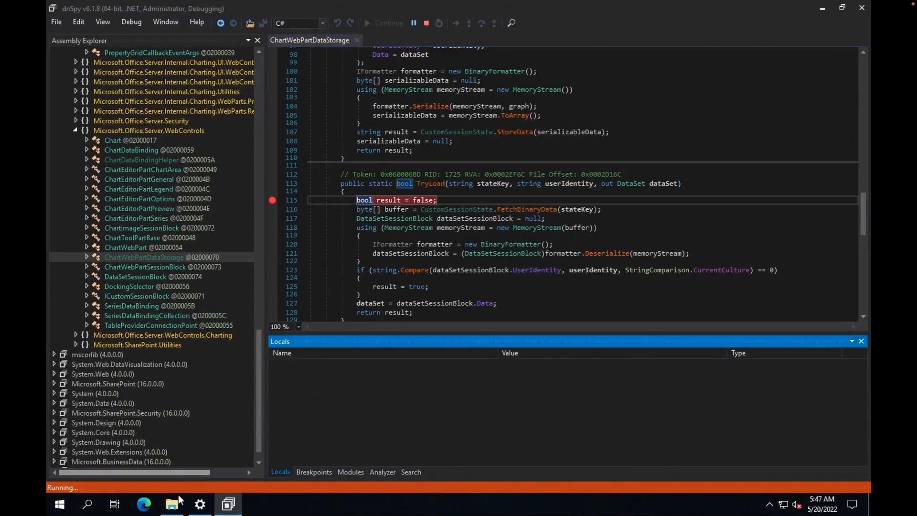
{"action": "left_click", "coordinate": [201, 504]}
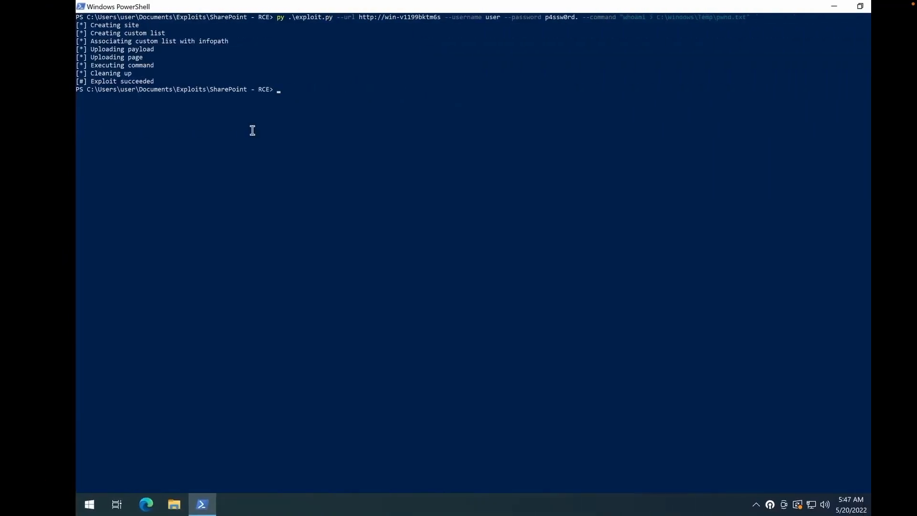